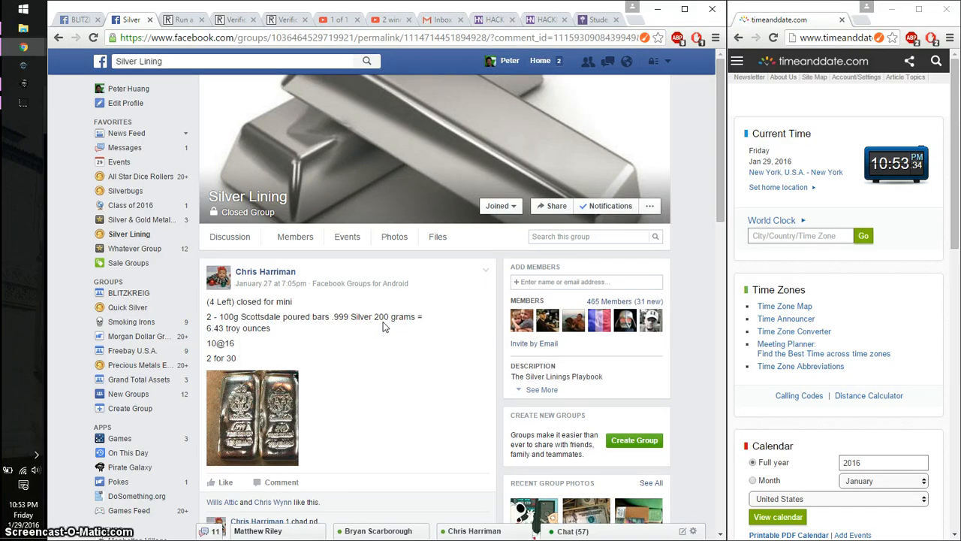
# Step: Scroll the Silver Lining group post down to the comment's numbered list of ten entries
pyautogui.scroll(-3)
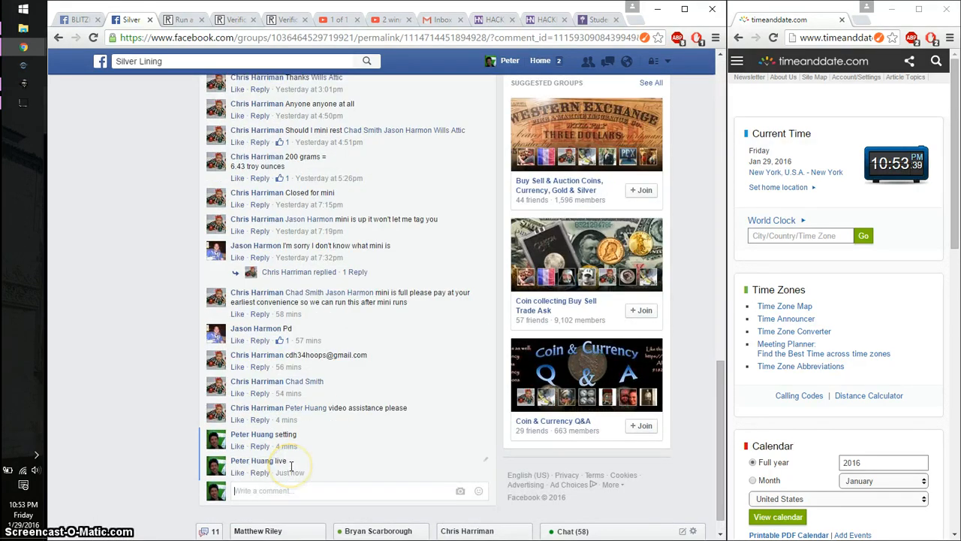
pyautogui.moveTo(220, 361)
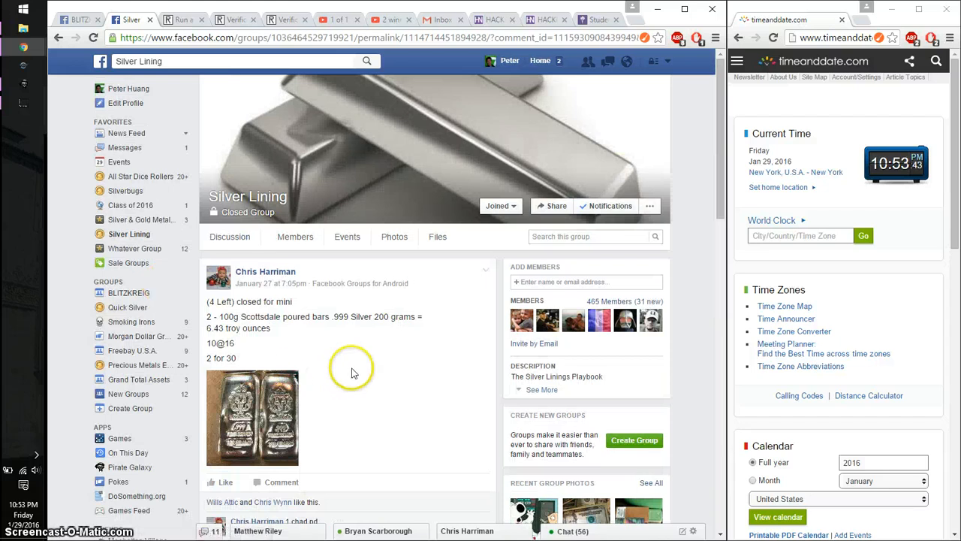
pyautogui.scroll(-3)
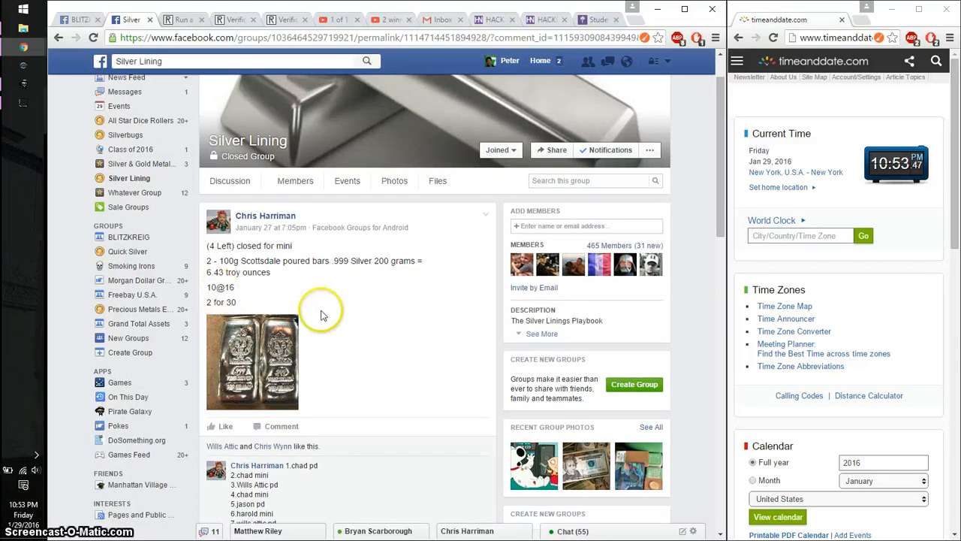
pyautogui.scroll(-3)
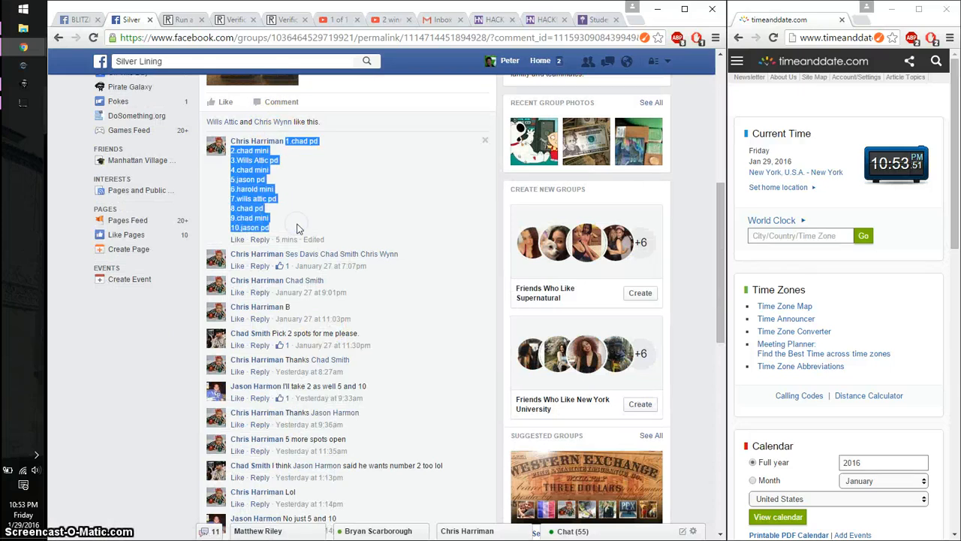
# Step: Roll 2d6 dice in RANDOM.ORG to set the giveaway's Total Rounds to 5
pyautogui.click(183, 19)
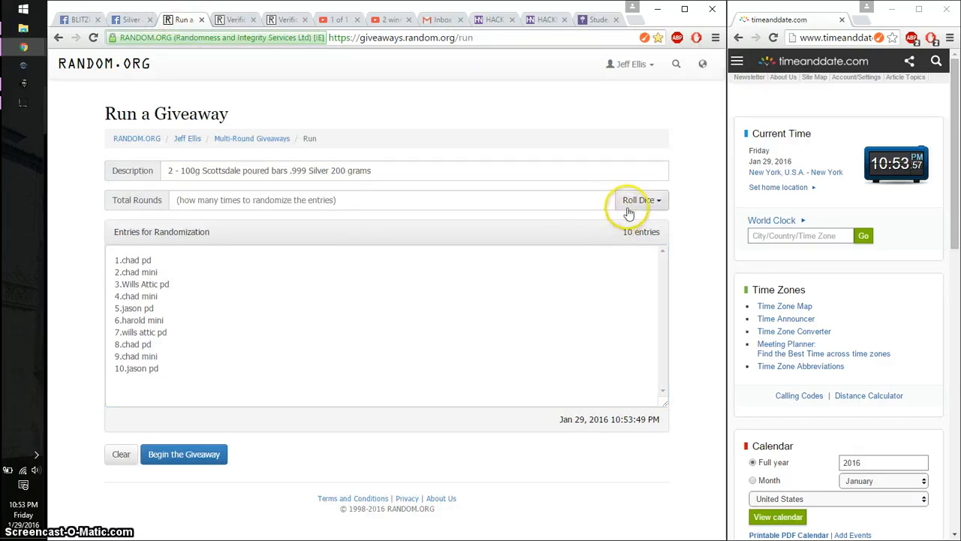
pyautogui.click(637, 200)
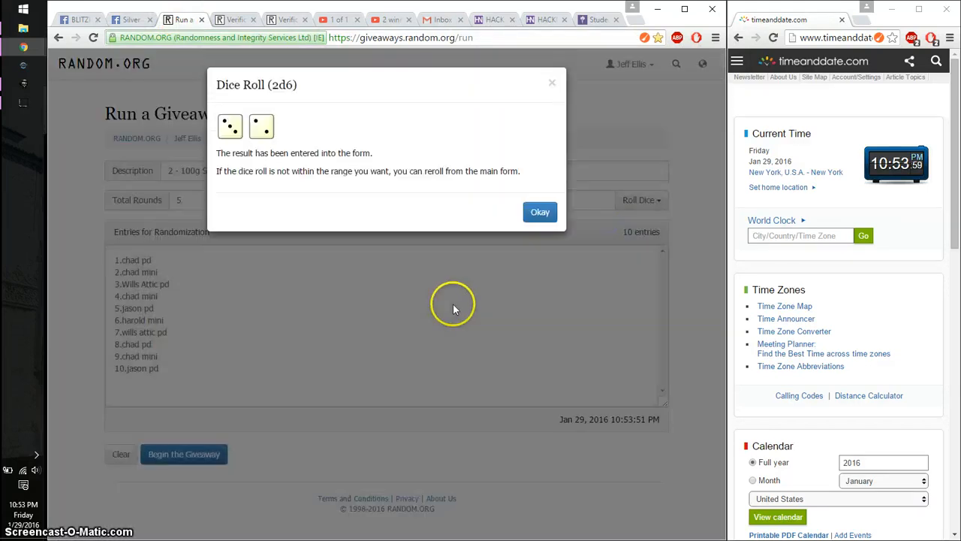
pyautogui.click(539, 212)
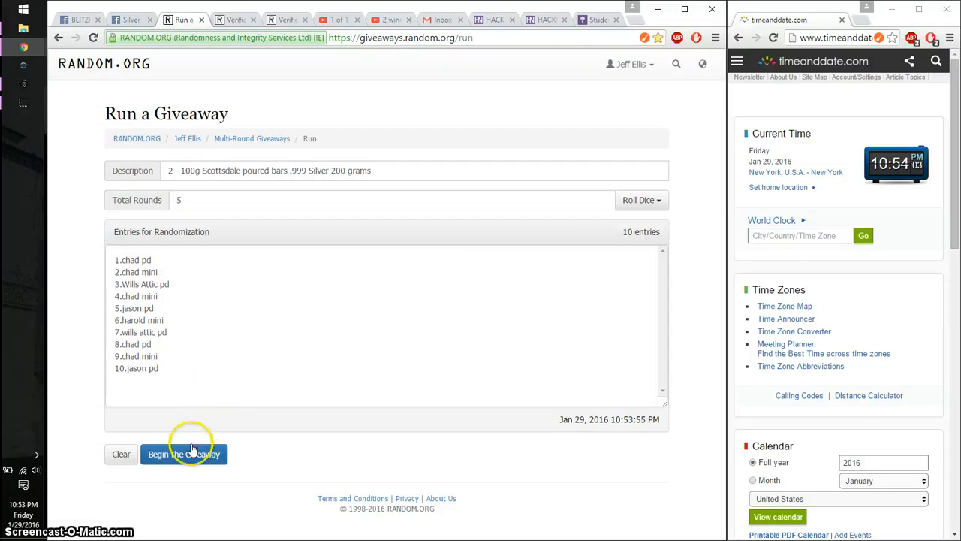
# Step: Begin the giveaway and advance through the randomization rounds up to Round #4
pyautogui.click(184, 453)
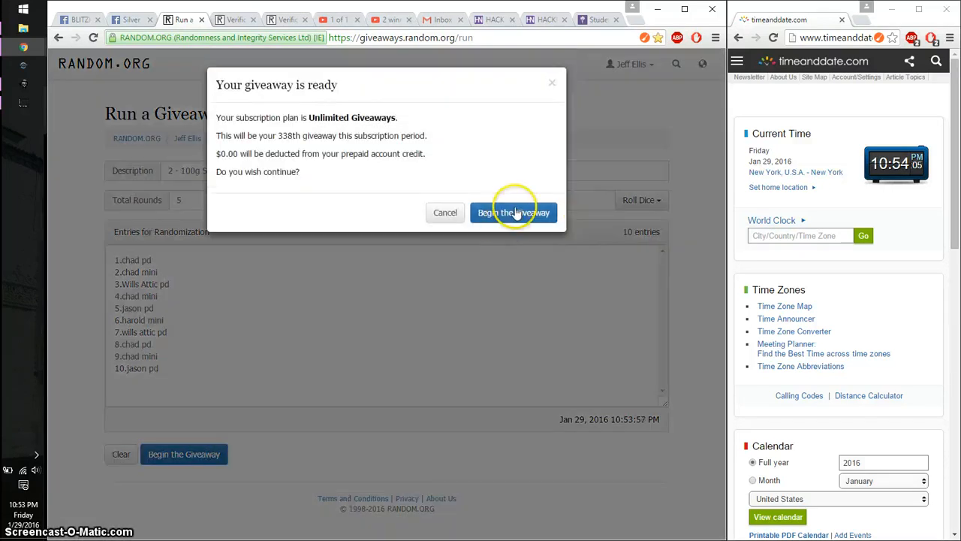
pyautogui.click(513, 212)
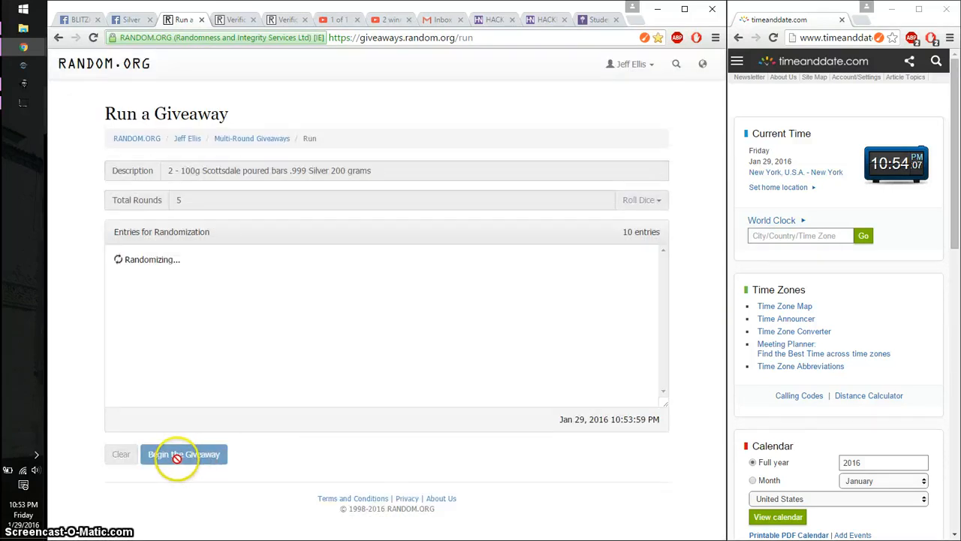
pyautogui.click(184, 453)
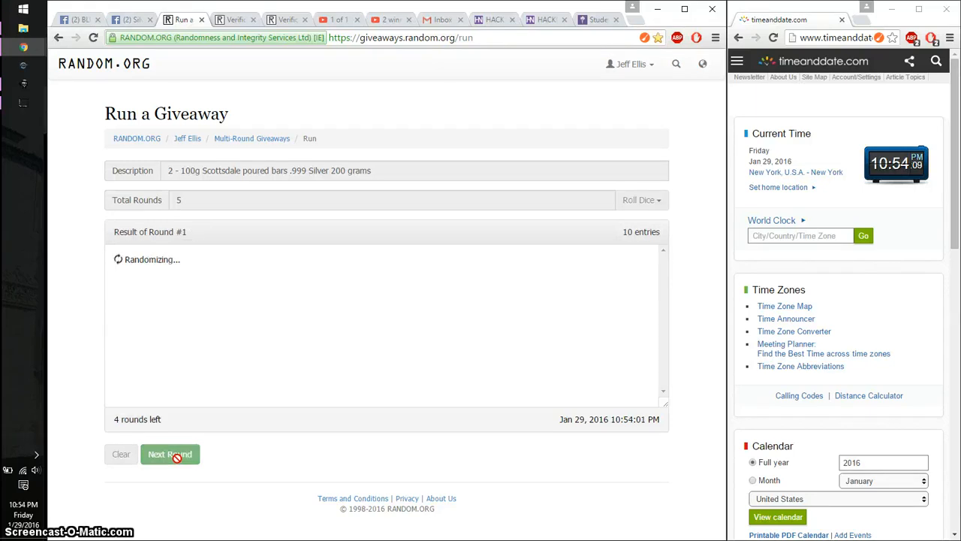
pyautogui.click(170, 453)
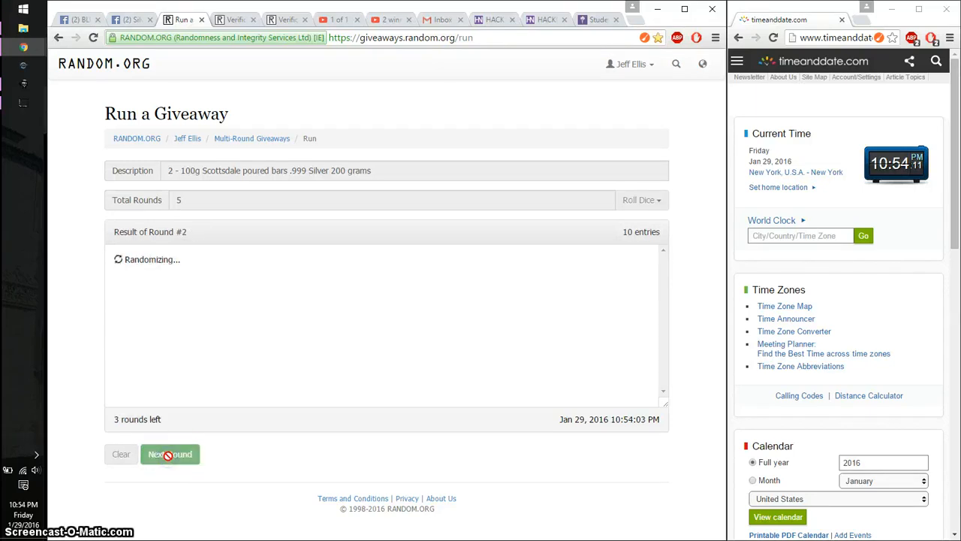
pyautogui.click(169, 454)
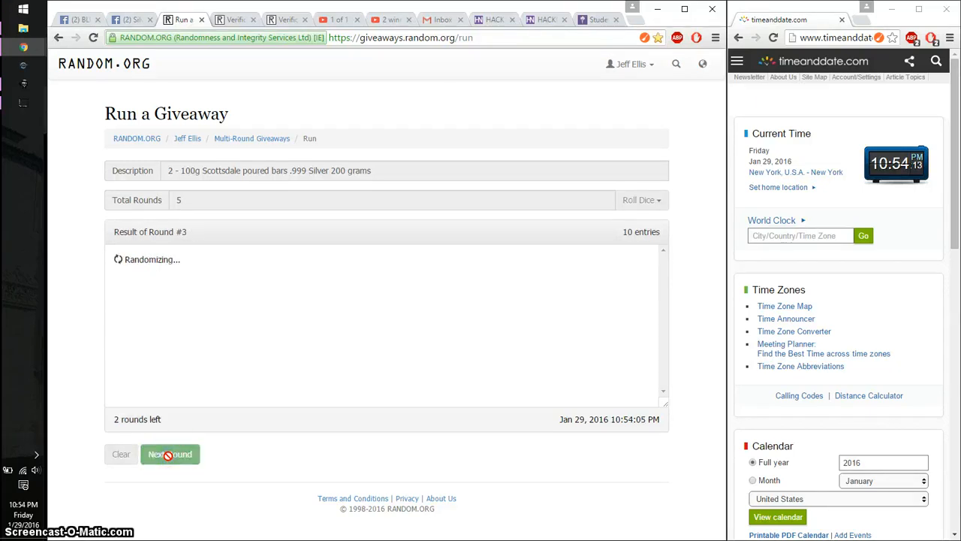
pyautogui.click(170, 454)
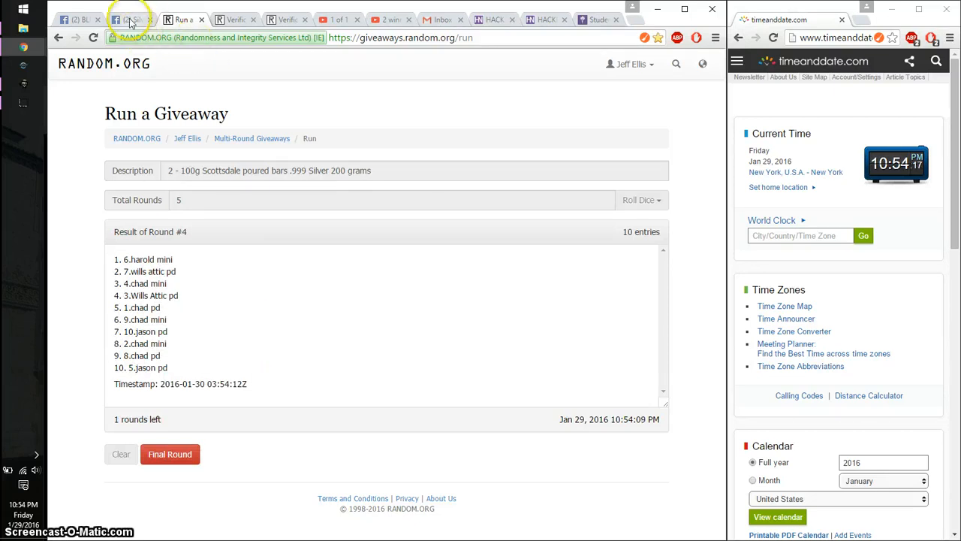
# Step: Comment 'good luck' in the Facebook group thread
pyautogui.click(132, 19)
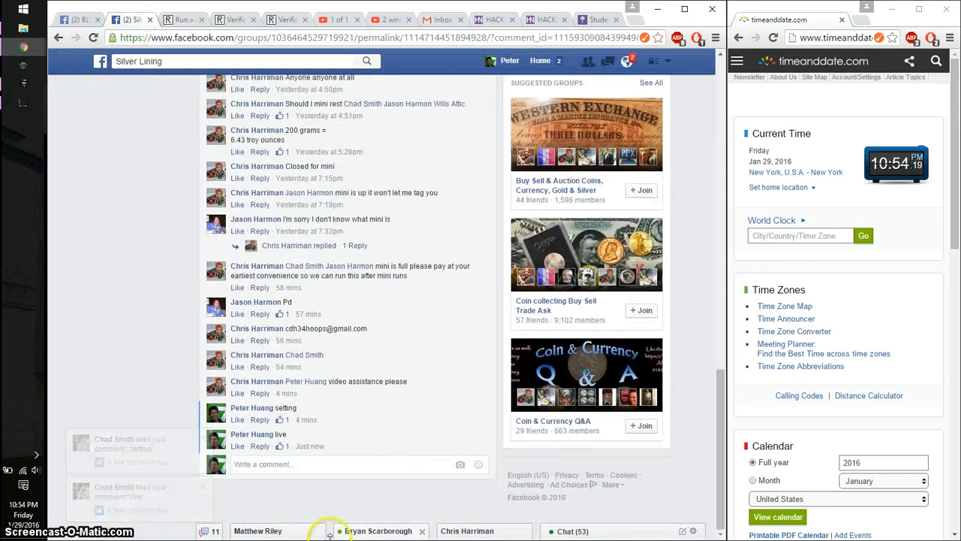
pyautogui.write('good')
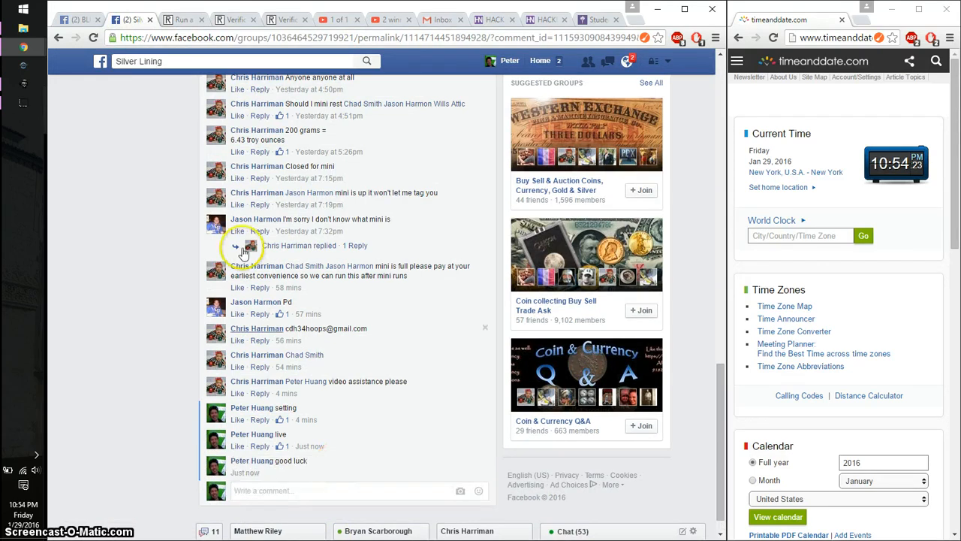
pyautogui.click(178, 19)
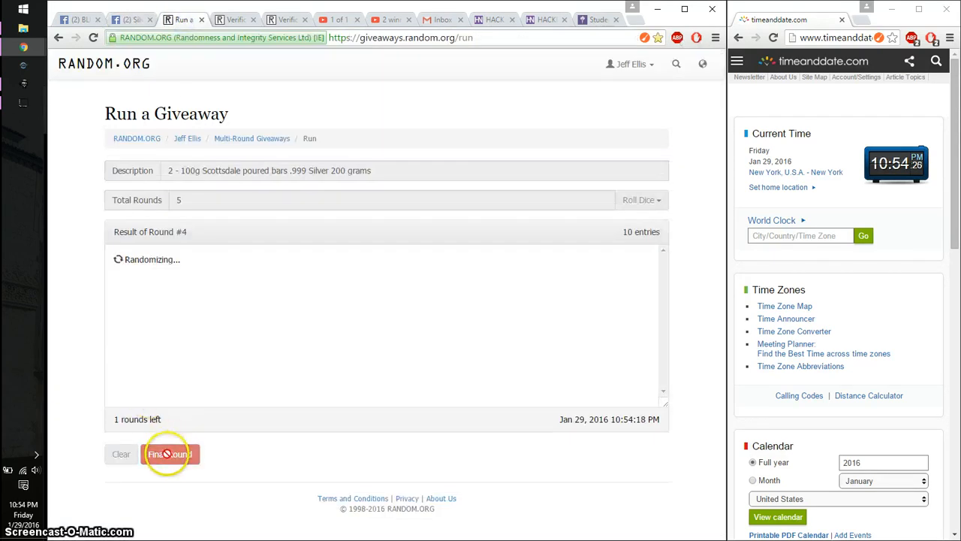
# Step: Run the fifth and final round, producing verification code eyrzqf
pyautogui.click(170, 453)
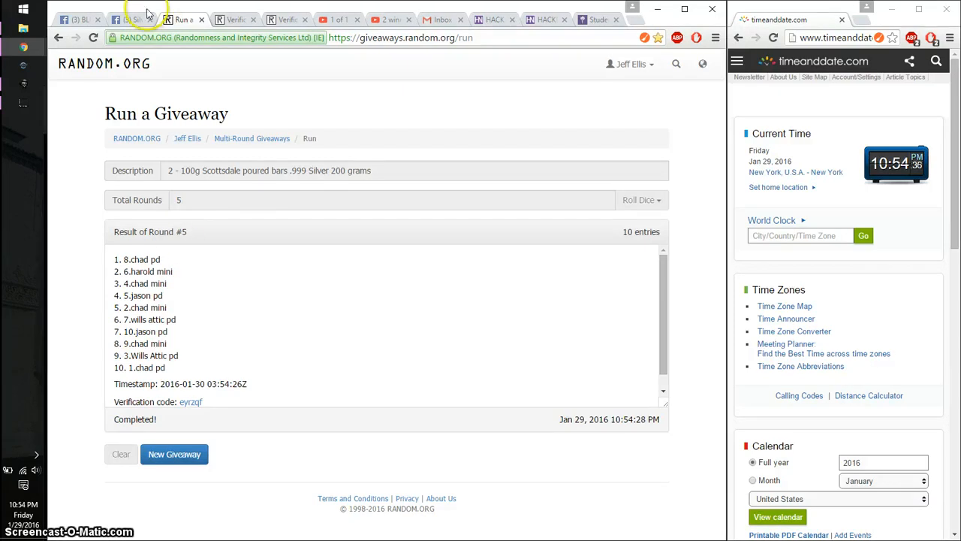
# Step: Post a 'done' comment in the Facebook thread, then return to the giveaway results
pyautogui.click(132, 19)
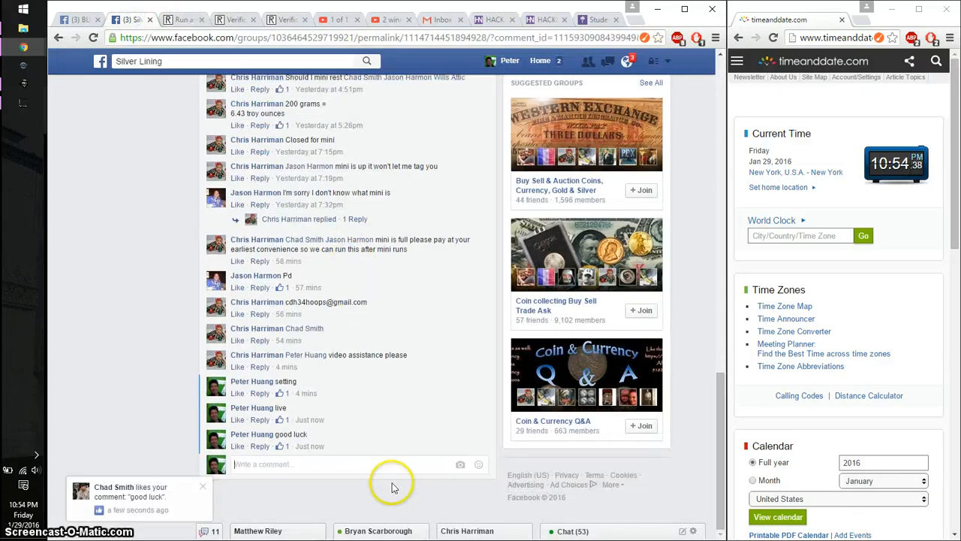
pyautogui.write('done')
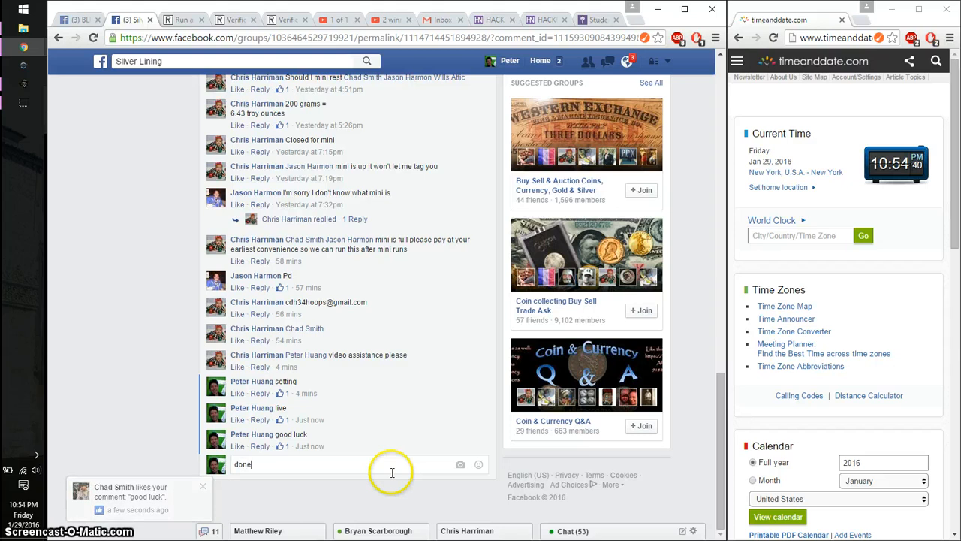
pyautogui.press('Return')
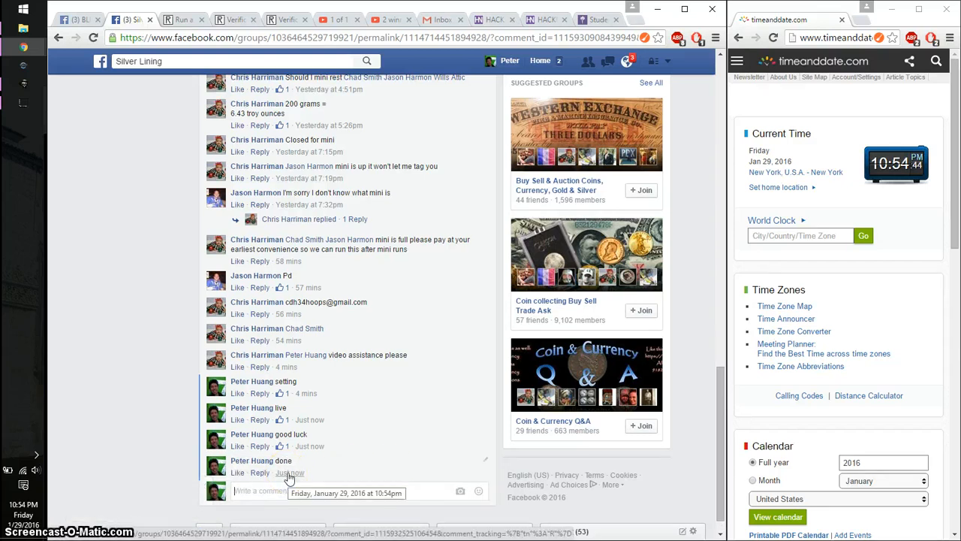
pyautogui.click(180, 19)
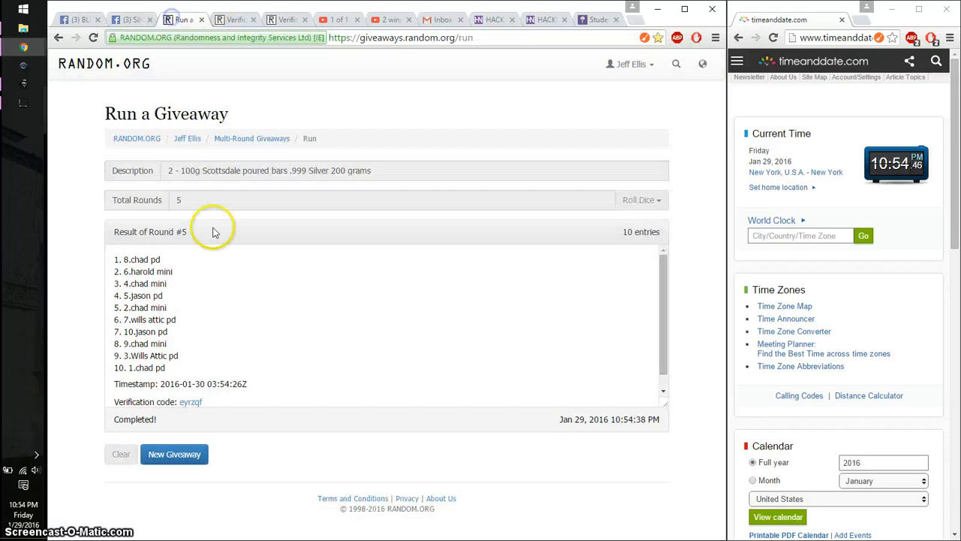
pyautogui.moveTo(204, 249)
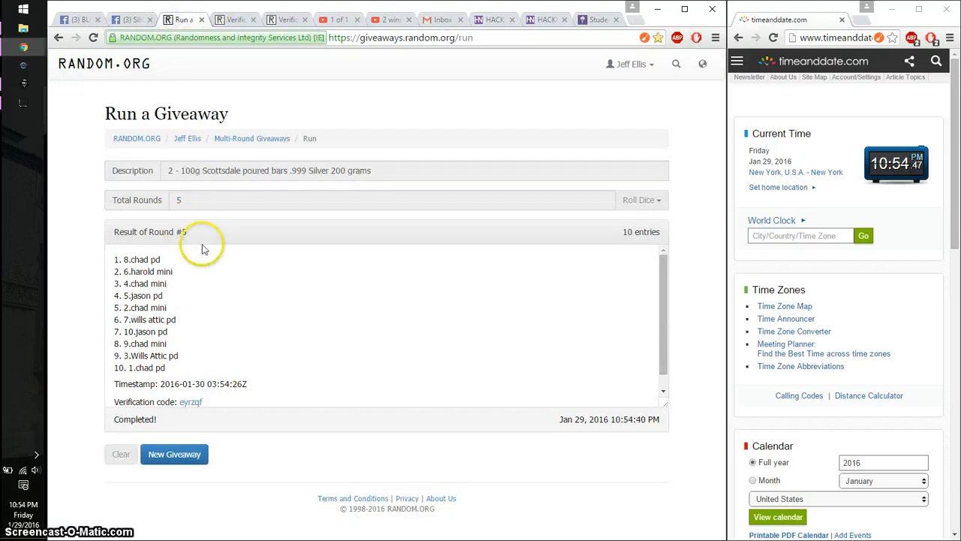